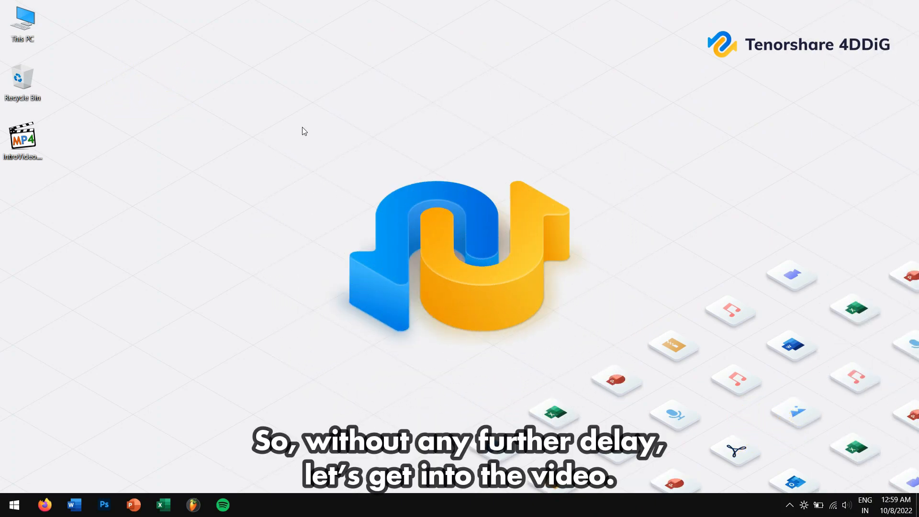
{"action": "mouse_move", "coordinate": [401, 85]}
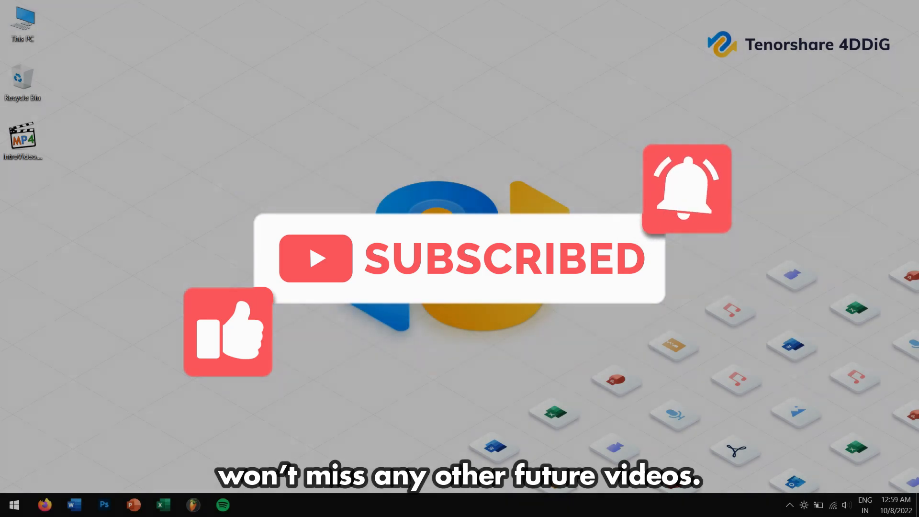
Browse to the corrupted IntroVideo file on the desktop in File Explorer.
{"action": "right_click", "coordinate": [21, 21]}
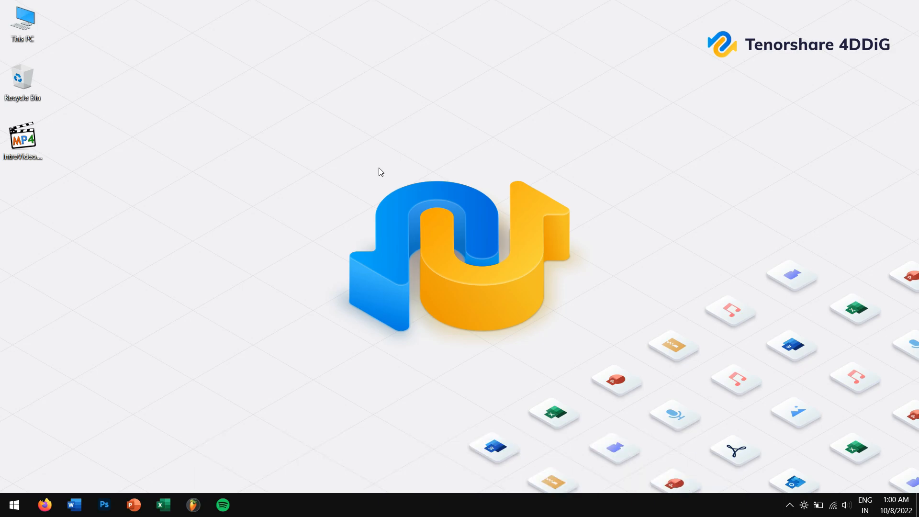
{"action": "right_click", "coordinate": [381, 171]}
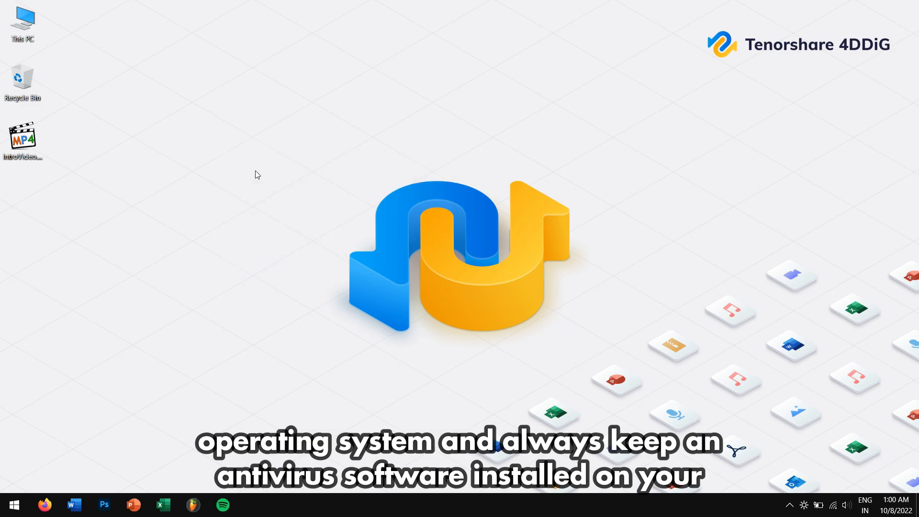
{"action": "mouse_move", "coordinate": [771, 492]}
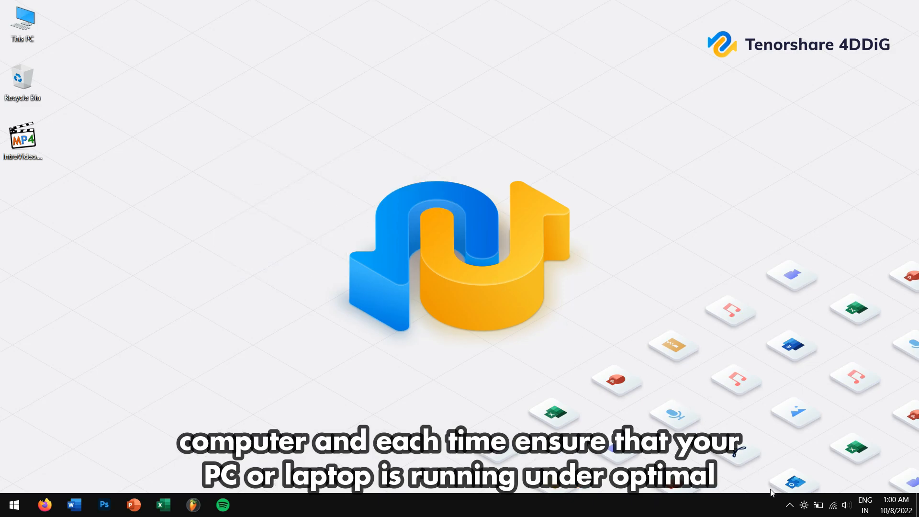
{"action": "mouse_move", "coordinate": [426, 90]}
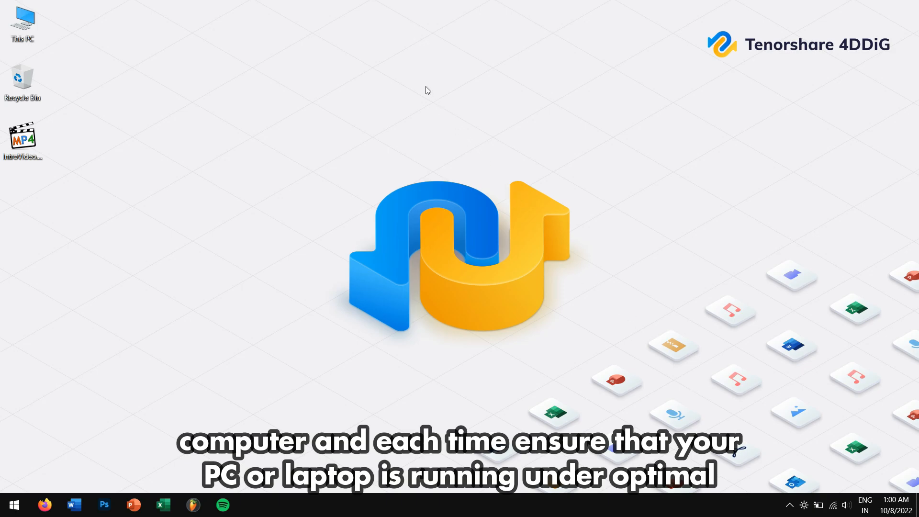
{"action": "mouse_move", "coordinate": [465, 121]}
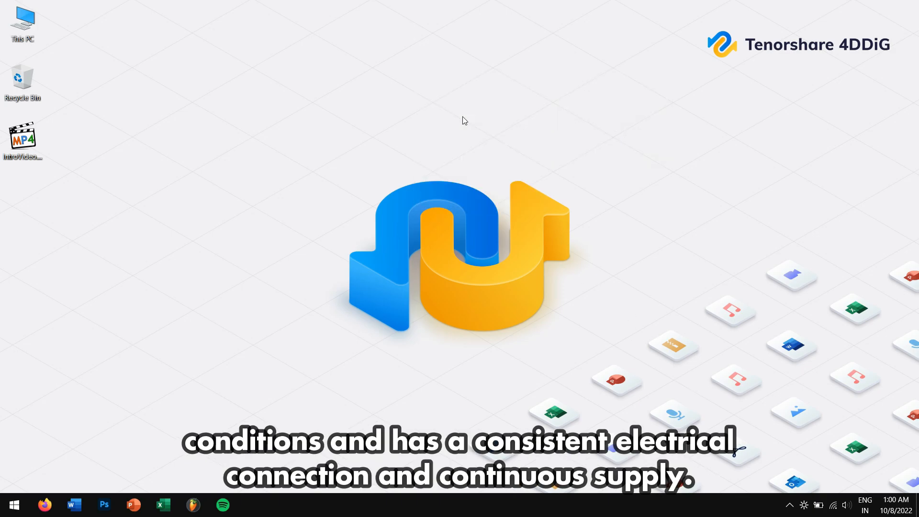
{"action": "mouse_move", "coordinate": [261, 52]}
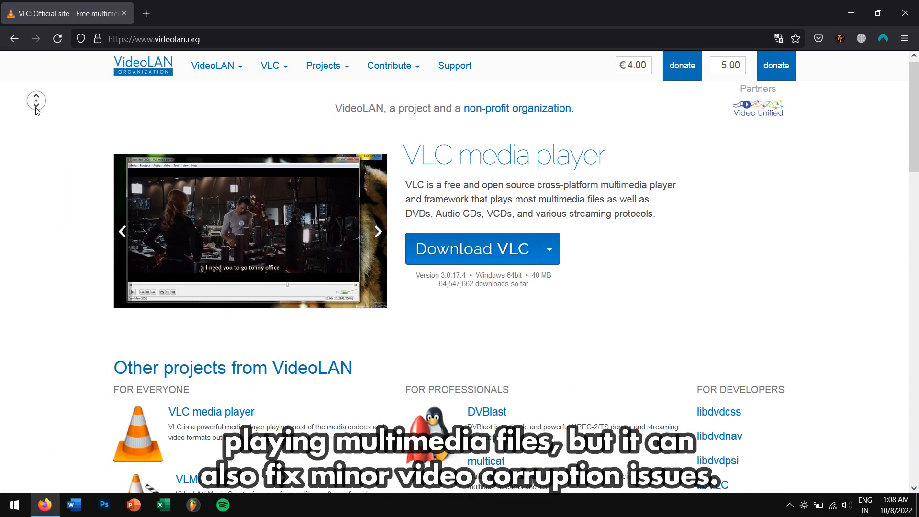
{"action": "scroll", "scroll_direction": "down", "scroll_amount": 3}
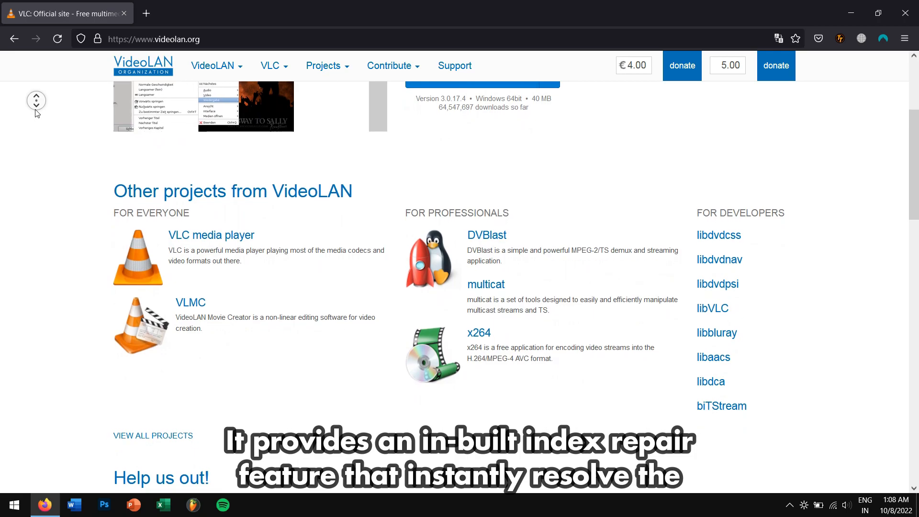
{"action": "scroll", "scroll_direction": "down", "scroll_amount": 3}
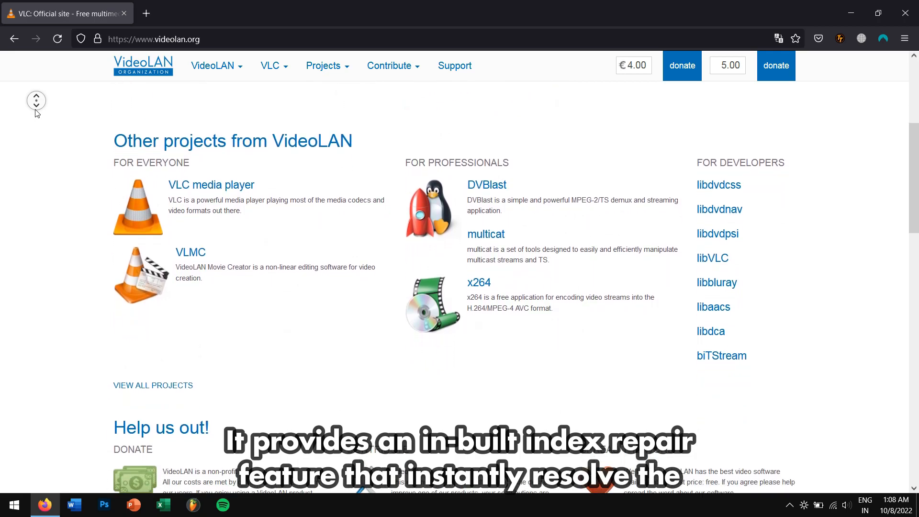
{"action": "scroll", "scroll_direction": "down", "scroll_amount": 3}
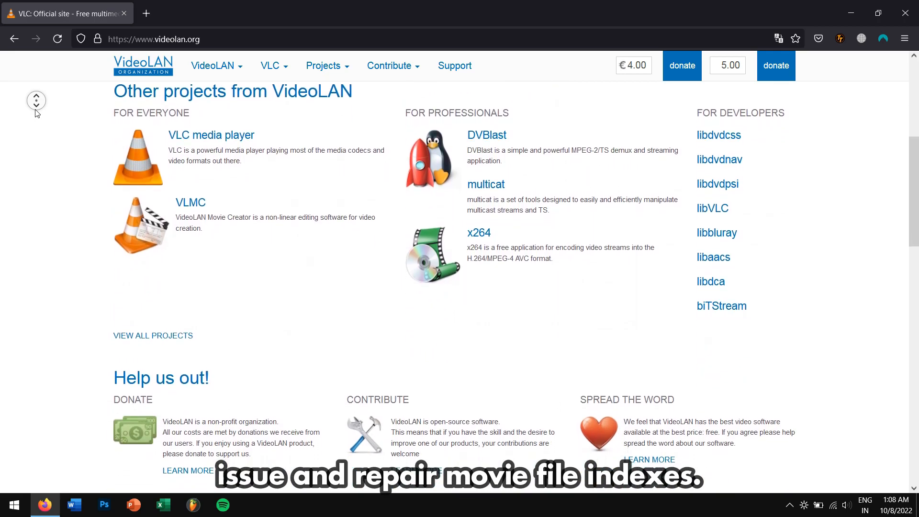
{"action": "scroll", "scroll_direction": "down", "scroll_amount": 3}
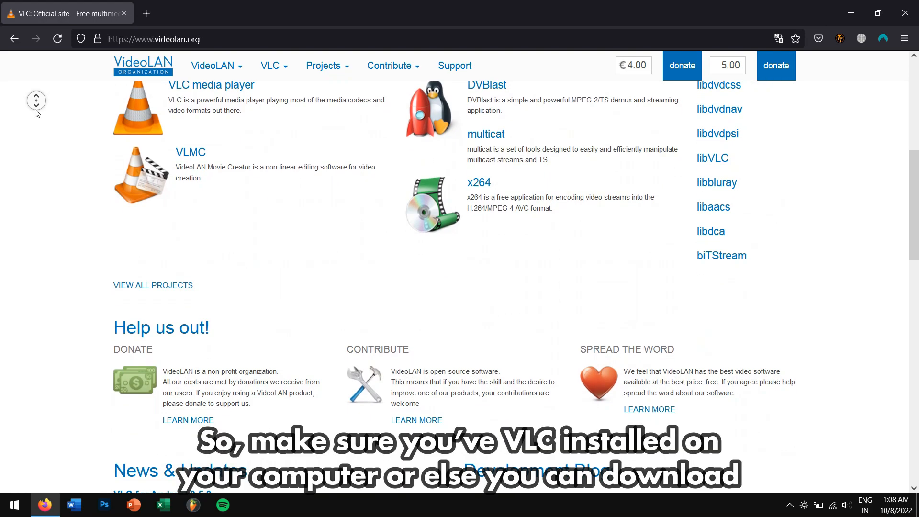
{"action": "scroll", "scroll_direction": "down", "scroll_amount": 3}
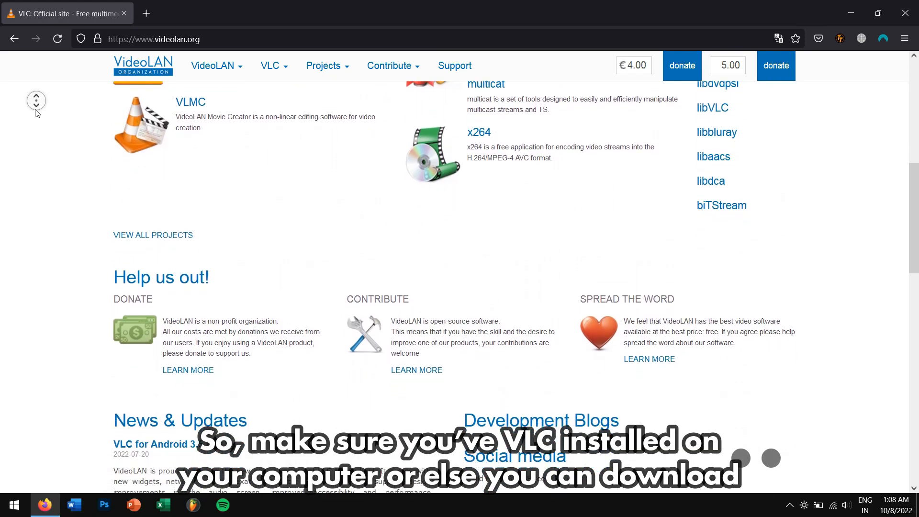
{"action": "scroll", "scroll_direction": "down", "scroll_amount": 3}
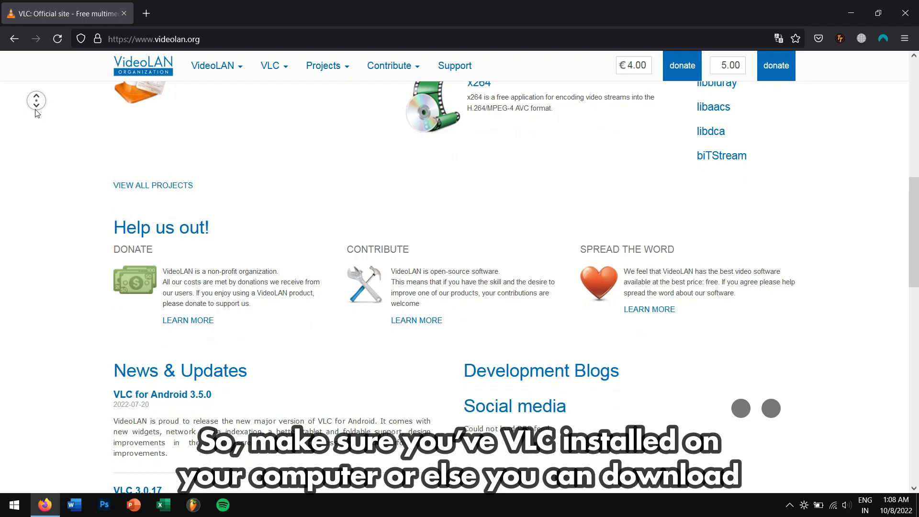
{"action": "scroll", "scroll_direction": "down", "scroll_amount": 3}
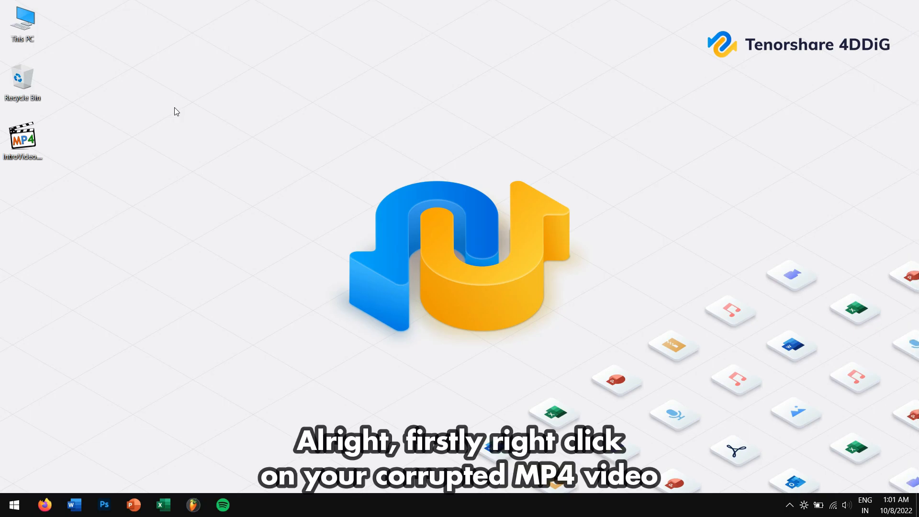
{"action": "mouse_move", "coordinate": [79, 124]}
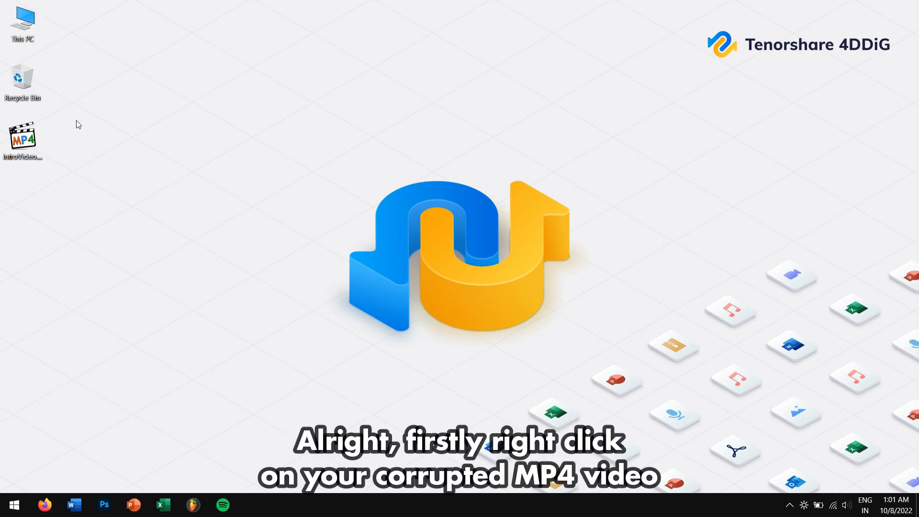
Rename IntroVideo.mp4 to IntroVideo.avi and confirm the extension change warning.
{"action": "right_click", "coordinate": [22, 136]}
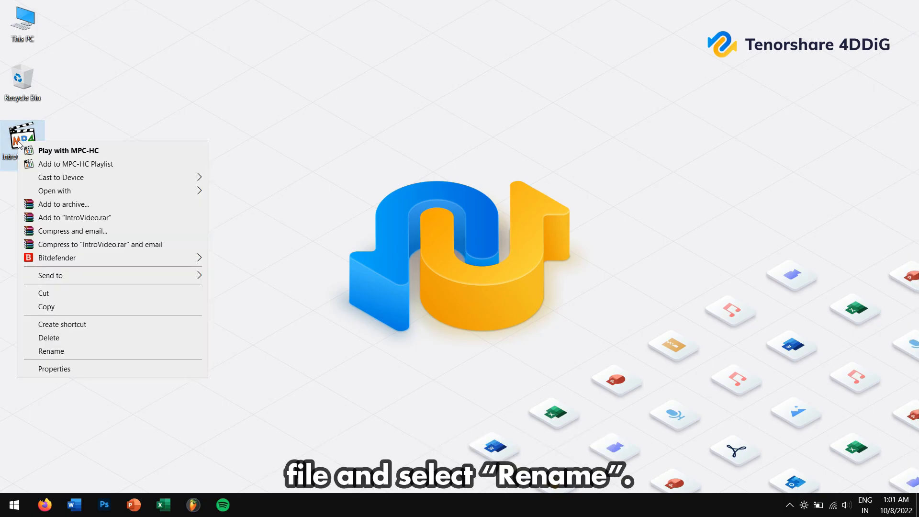
{"action": "mouse_move", "coordinate": [93, 354]}
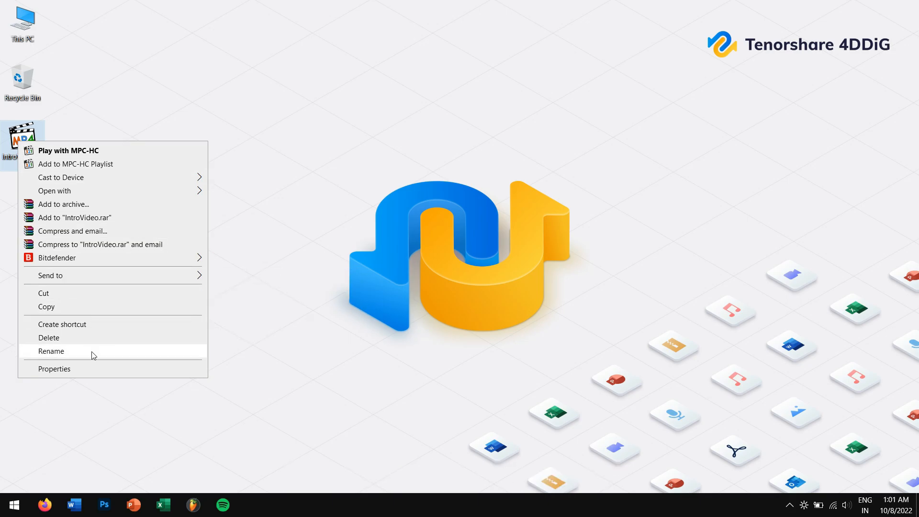
{"action": "left_click", "coordinate": [51, 350]}
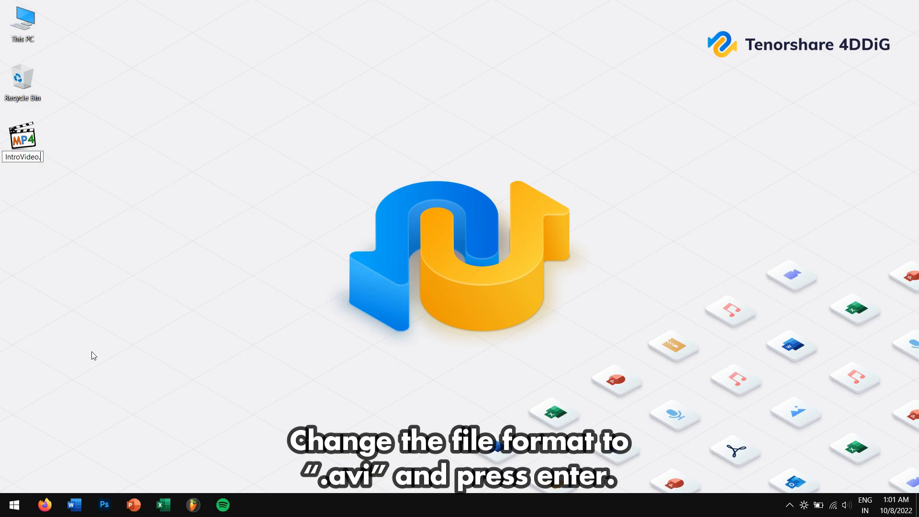
{"action": "key", "text": "Enter"}
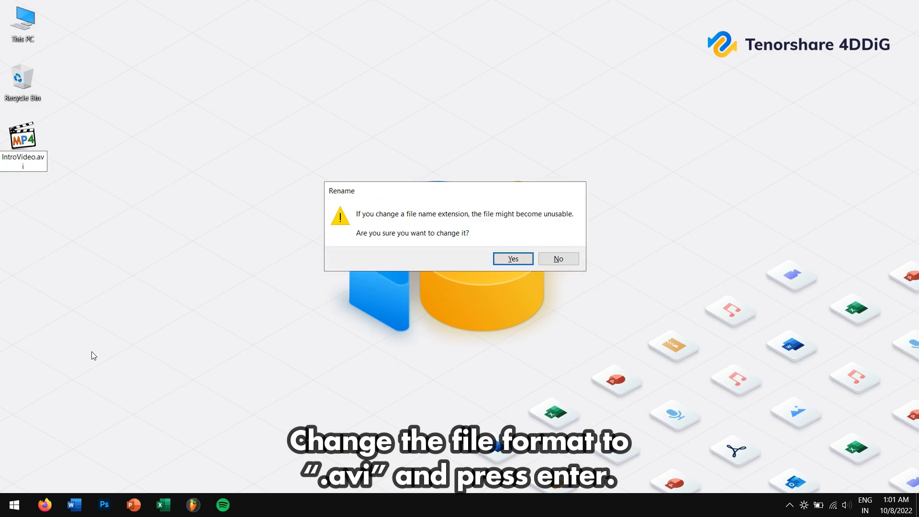
{"action": "left_click", "coordinate": [512, 258]}
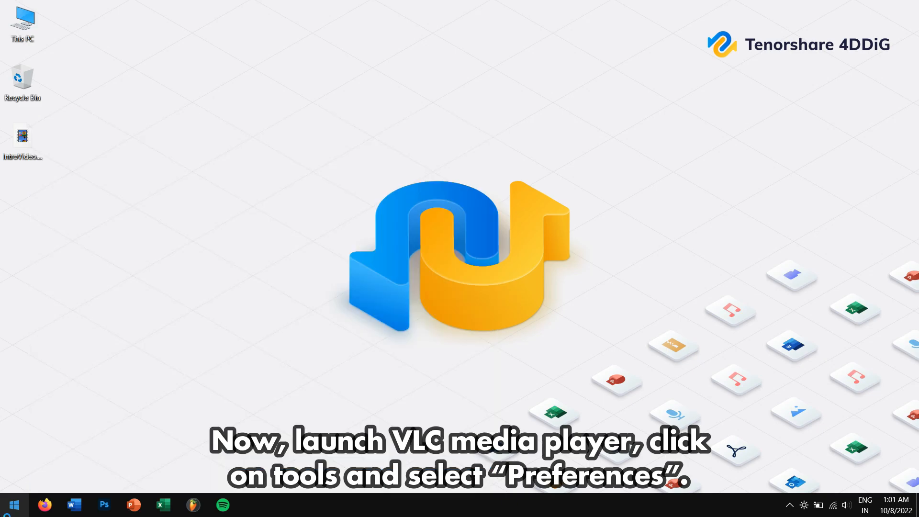
Launch VLC and bring up its Simple Preferences from the Tools menu.
{"action": "left_click", "coordinate": [248, 505]}
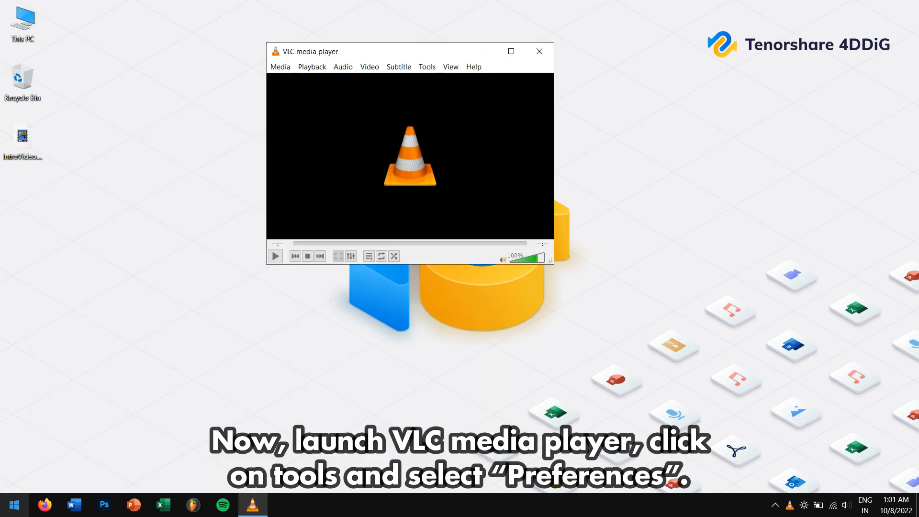
{"action": "mouse_move", "coordinate": [70, 422]}
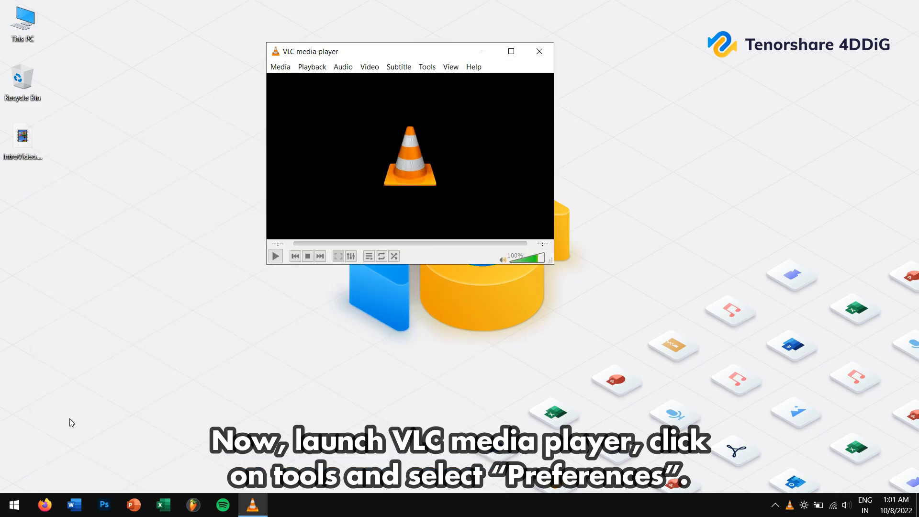
{"action": "left_click", "coordinate": [426, 67]}
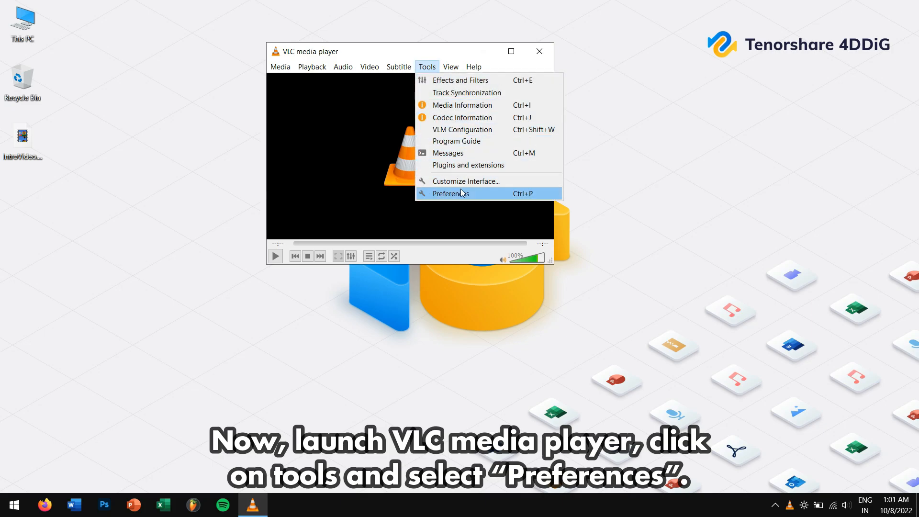
{"action": "left_click", "coordinate": [452, 193]}
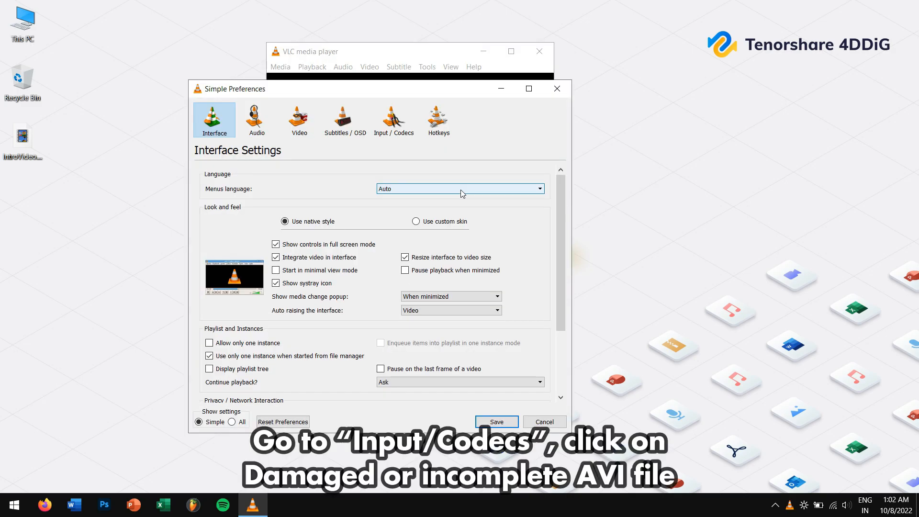
{"action": "mouse_move", "coordinate": [387, 116]}
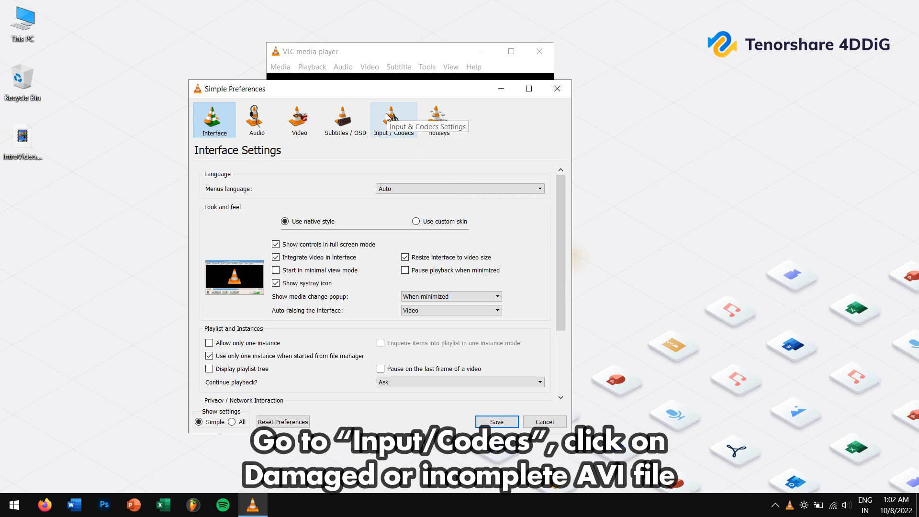
Under Input / Codecs, set 'Damaged or incomplete AVI file' to Always fix and save.
{"action": "left_click", "coordinate": [393, 119]}
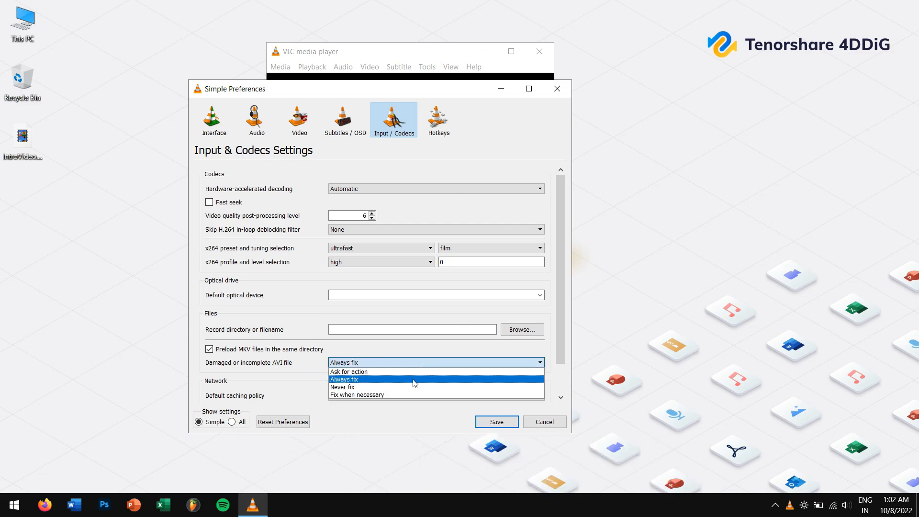
{"action": "left_click", "coordinate": [343, 378]}
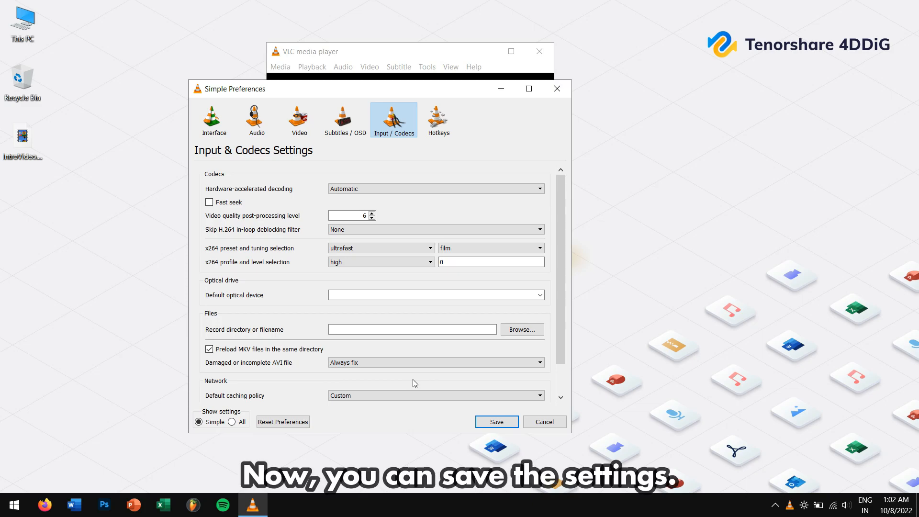
{"action": "left_click", "coordinate": [495, 421]}
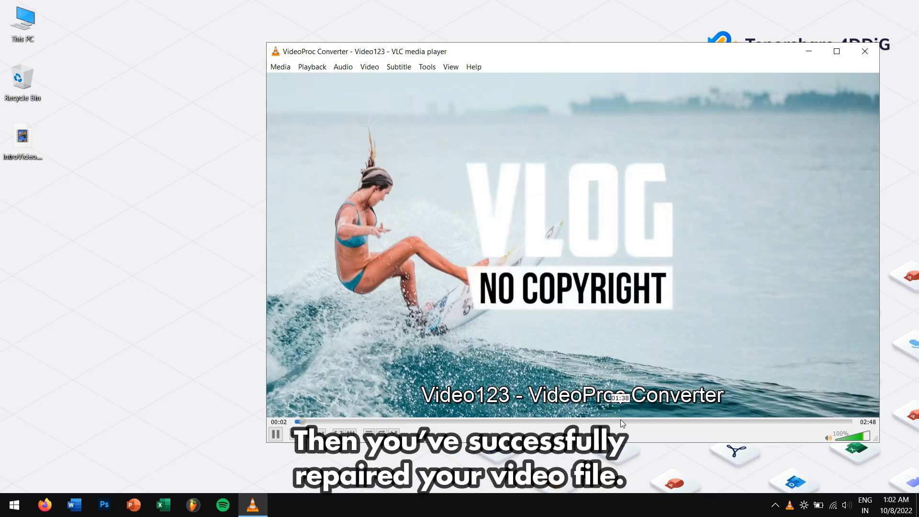
Jump ahead in the playing video to check it, then close VLC.
{"action": "left_click", "coordinate": [626, 421]}
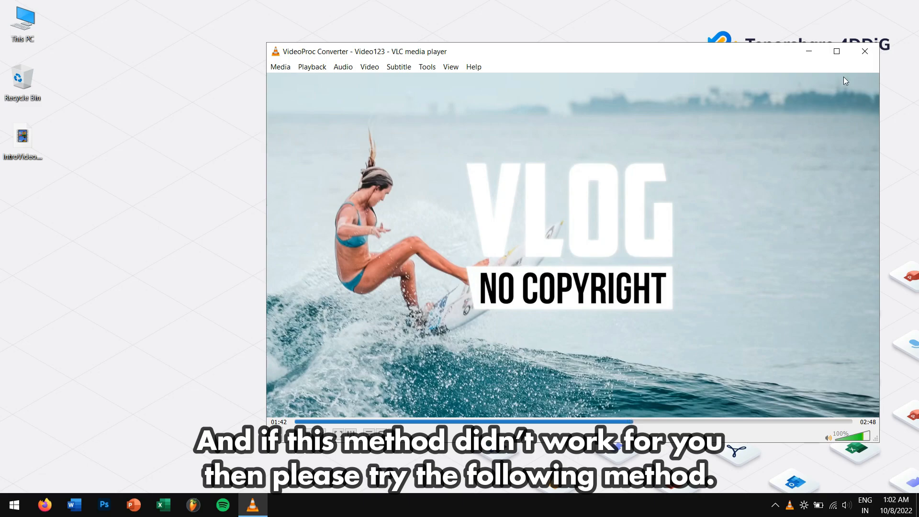
{"action": "mouse_move", "coordinate": [859, 59]}
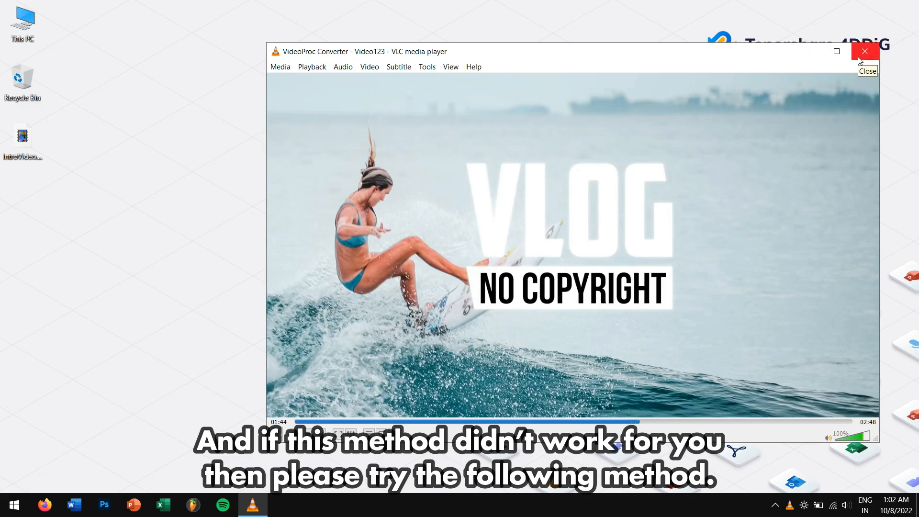
{"action": "left_click", "coordinate": [865, 51]}
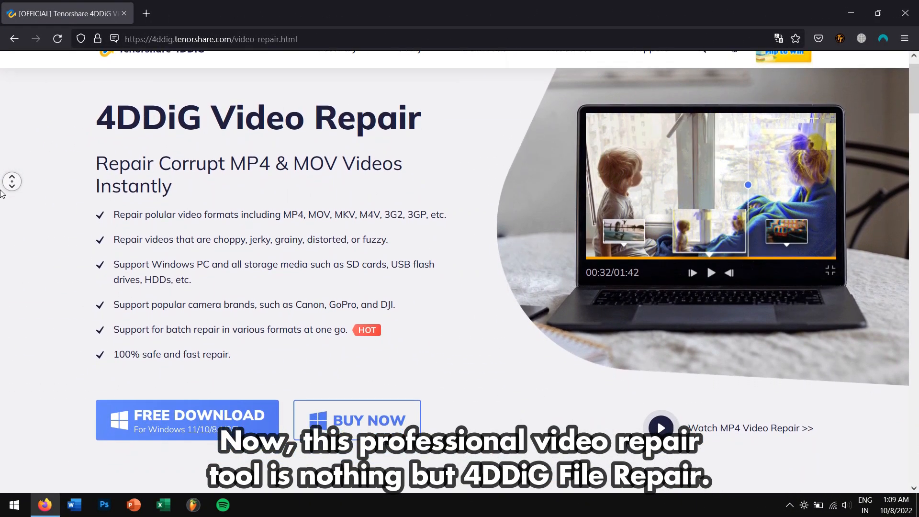
{"action": "scroll", "scroll_direction": "down", "scroll_amount": 3}
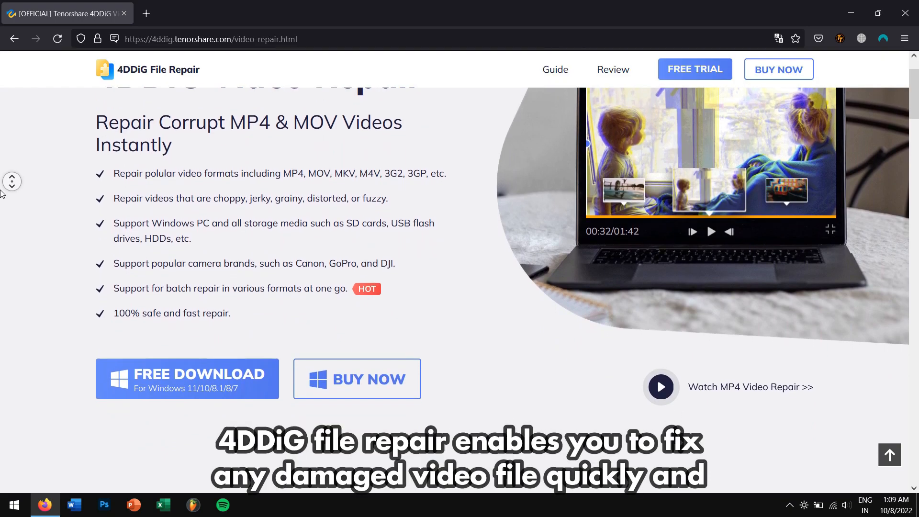
{"action": "scroll", "scroll_direction": "down", "scroll_amount": 3}
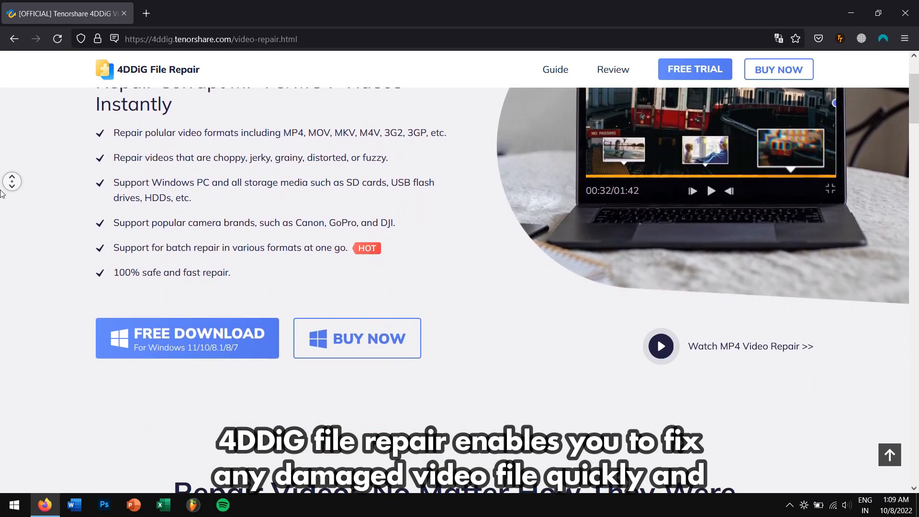
{"action": "scroll", "scroll_direction": "down", "scroll_amount": 3}
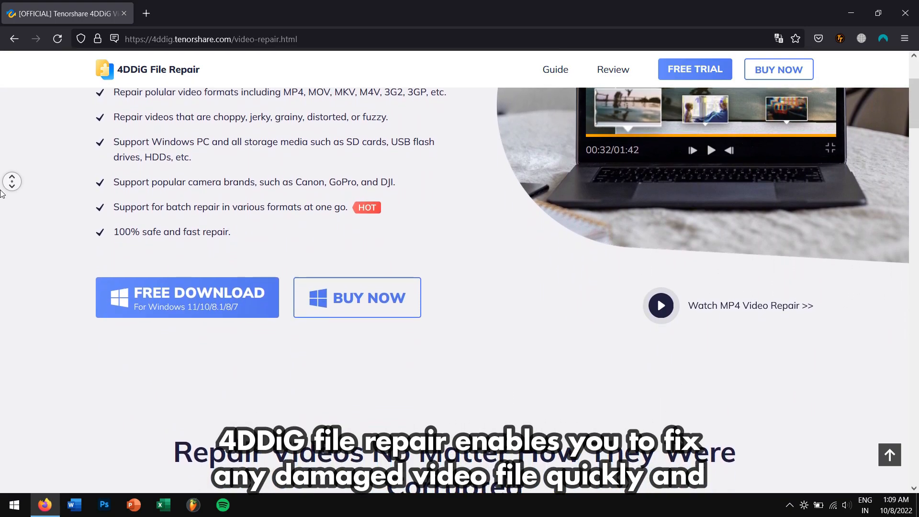
{"action": "scroll", "scroll_direction": "down", "scroll_amount": 3}
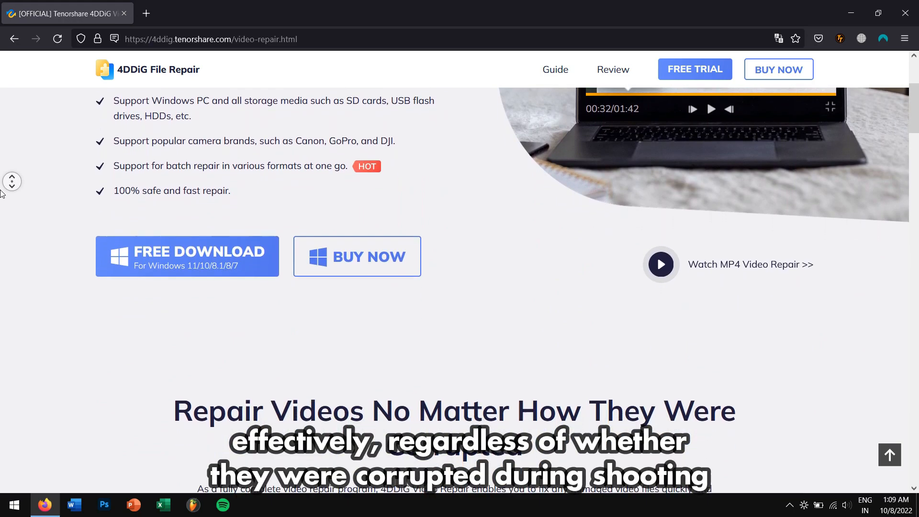
{"action": "scroll", "scroll_direction": "down", "scroll_amount": 3}
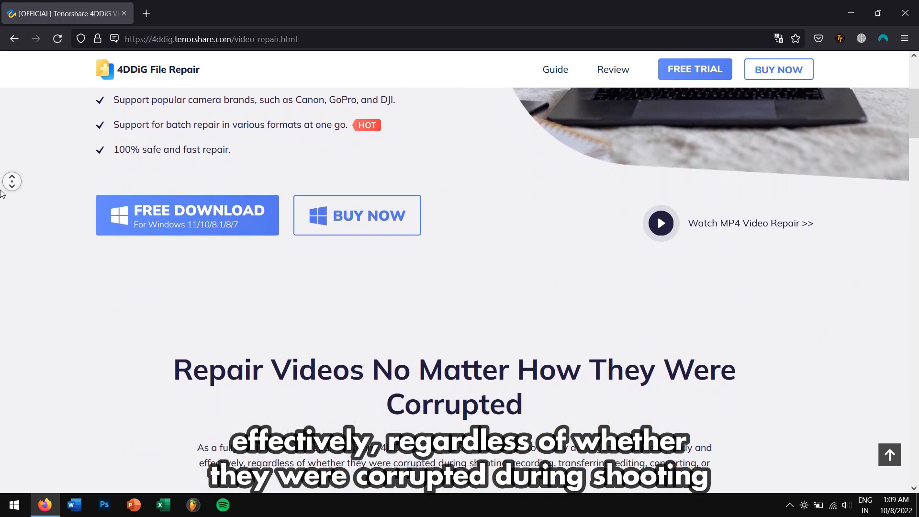
{"action": "scroll", "scroll_direction": "down", "scroll_amount": 3}
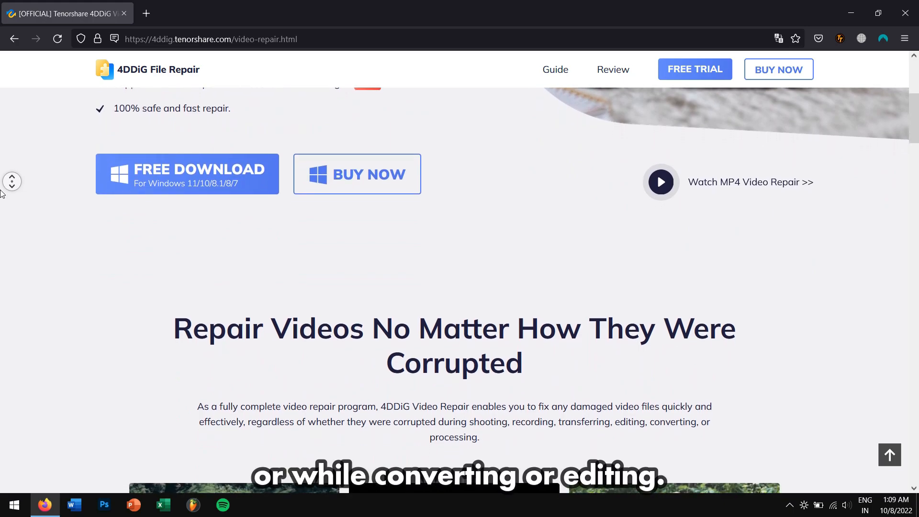
{"action": "scroll", "scroll_direction": "down", "scroll_amount": 3}
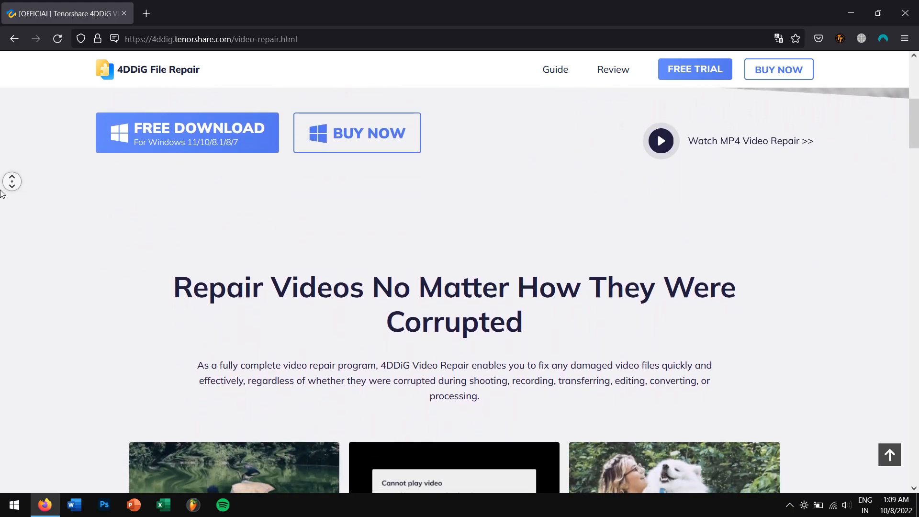
{"action": "scroll", "scroll_direction": "down", "scroll_amount": 3}
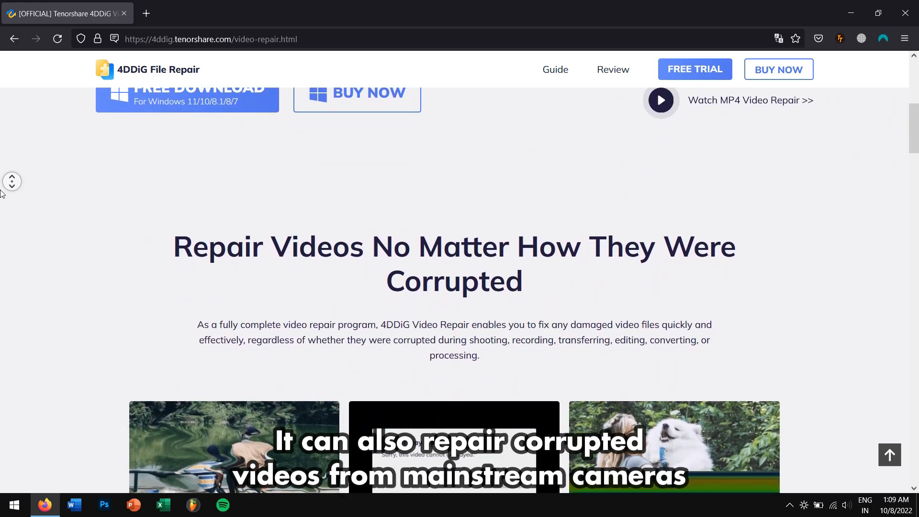
{"action": "scroll", "scroll_direction": "down", "scroll_amount": 3}
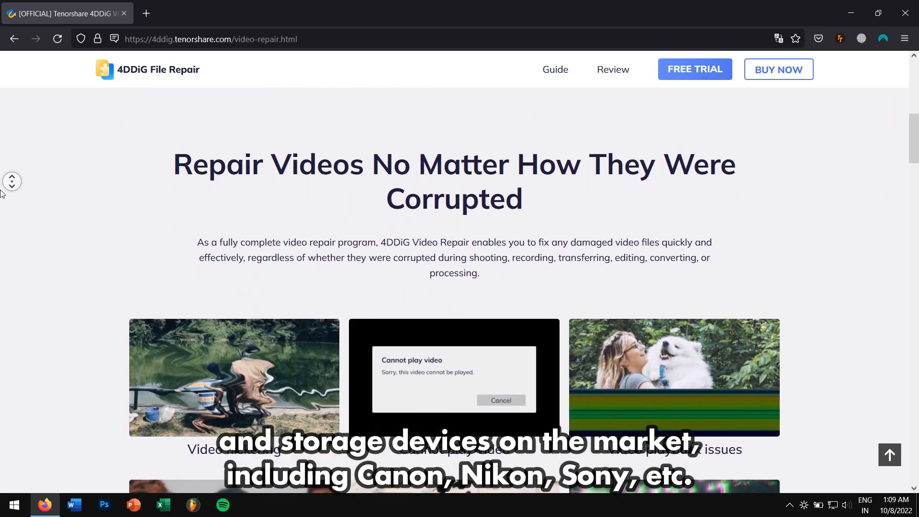
{"action": "scroll", "scroll_direction": "down", "scroll_amount": 3}
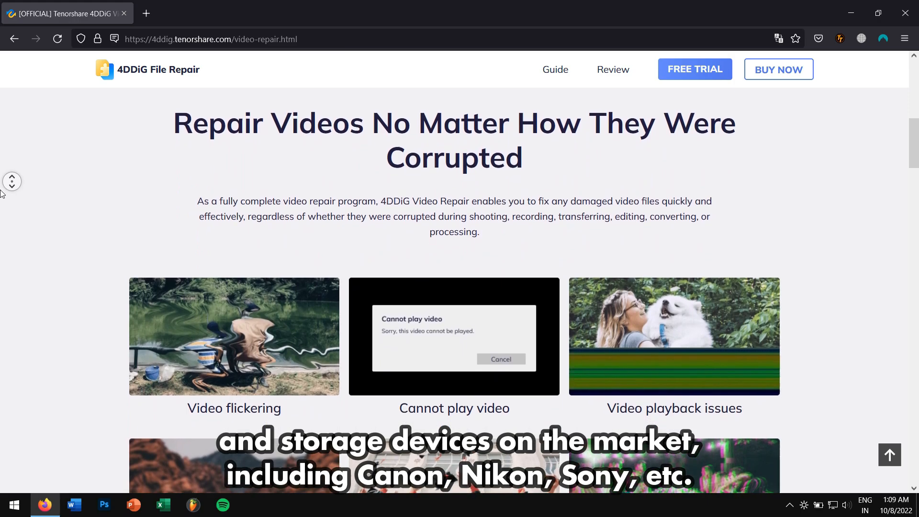
{"action": "scroll", "scroll_direction": "down", "scroll_amount": 3}
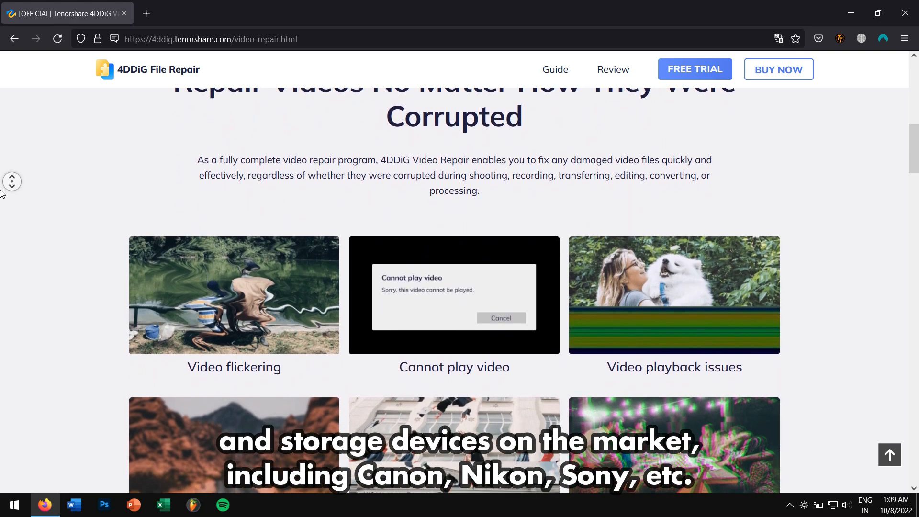
{"action": "scroll", "scroll_direction": "down", "scroll_amount": 3}
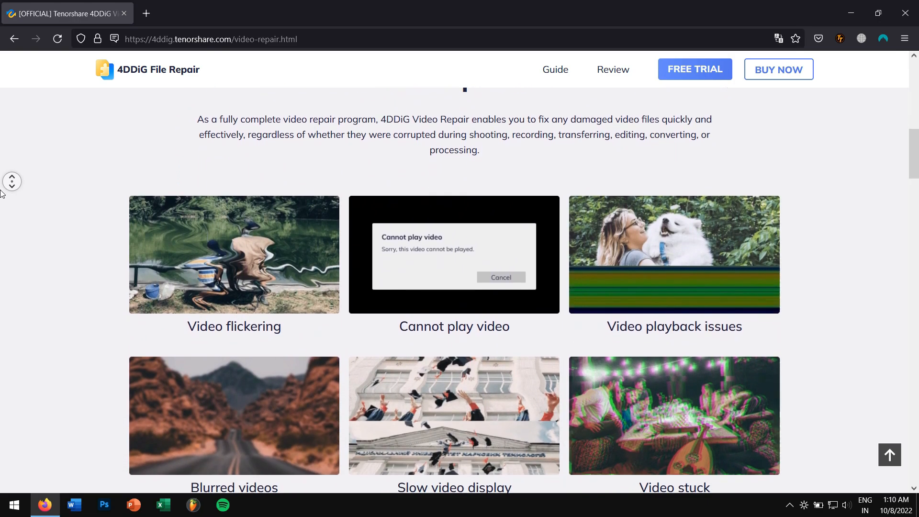
{"action": "scroll", "scroll_direction": "down", "scroll_amount": 3}
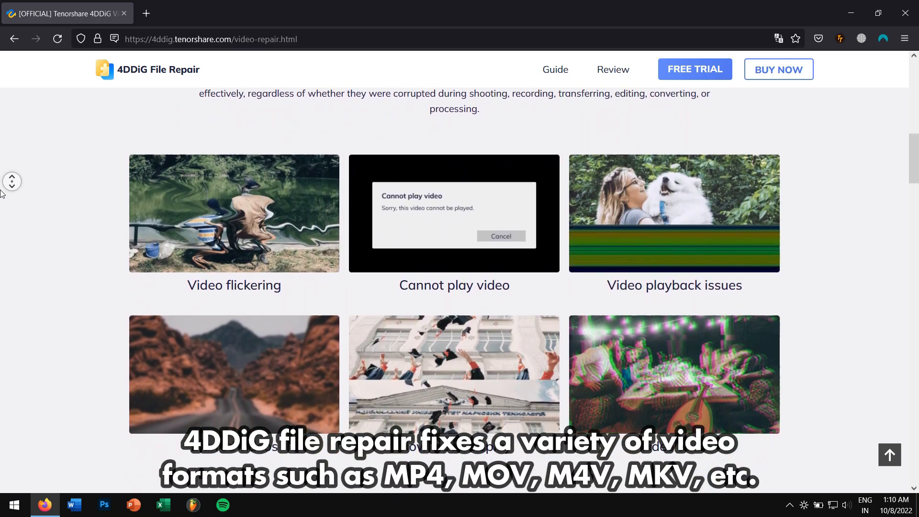
{"action": "scroll", "scroll_direction": "down", "scroll_amount": 3}
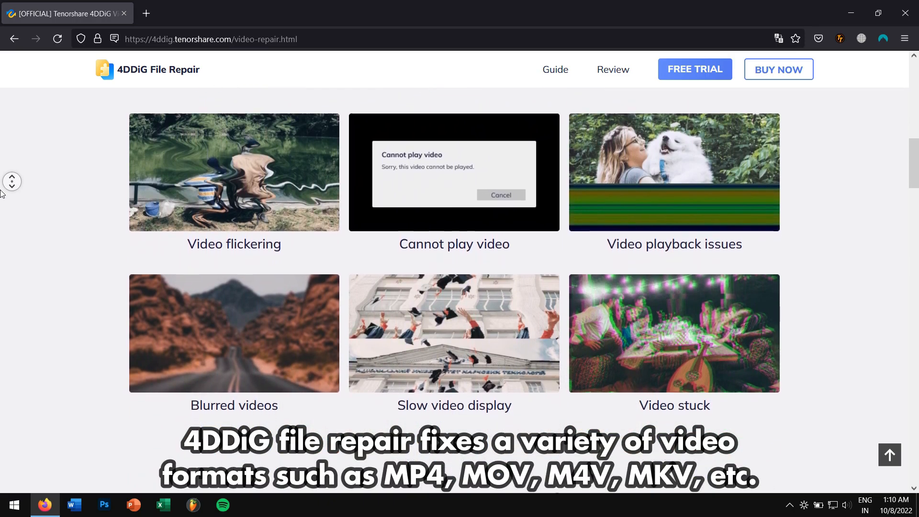
{"action": "scroll", "scroll_direction": "down", "scroll_amount": 3}
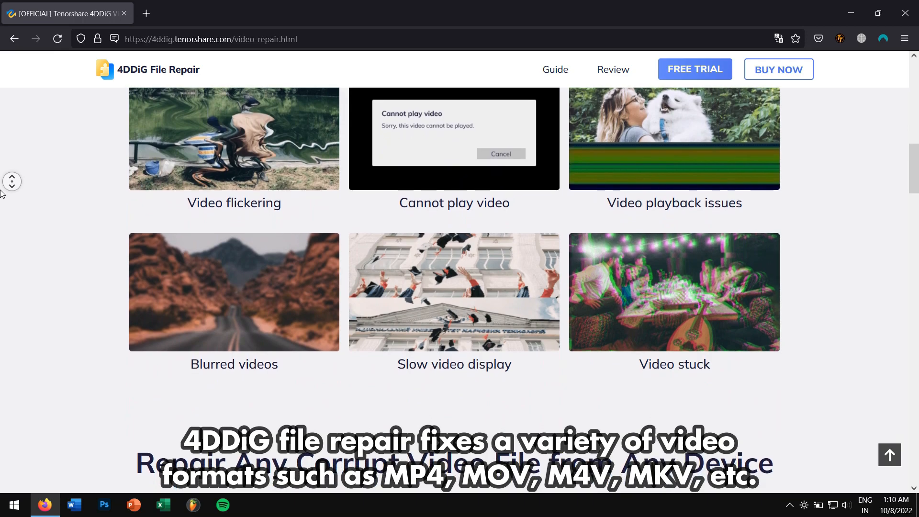
{"action": "scroll", "scroll_direction": "down", "scroll_amount": 3}
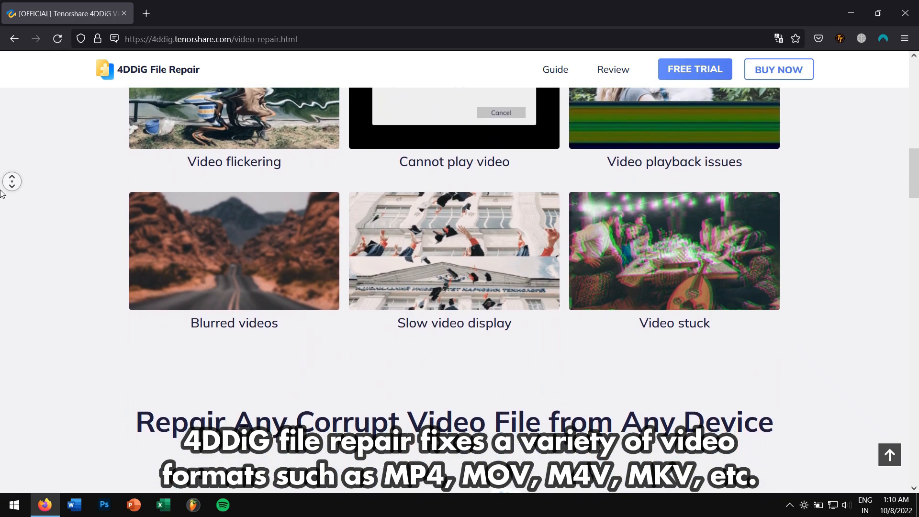
{"action": "scroll", "scroll_direction": "down", "scroll_amount": 3}
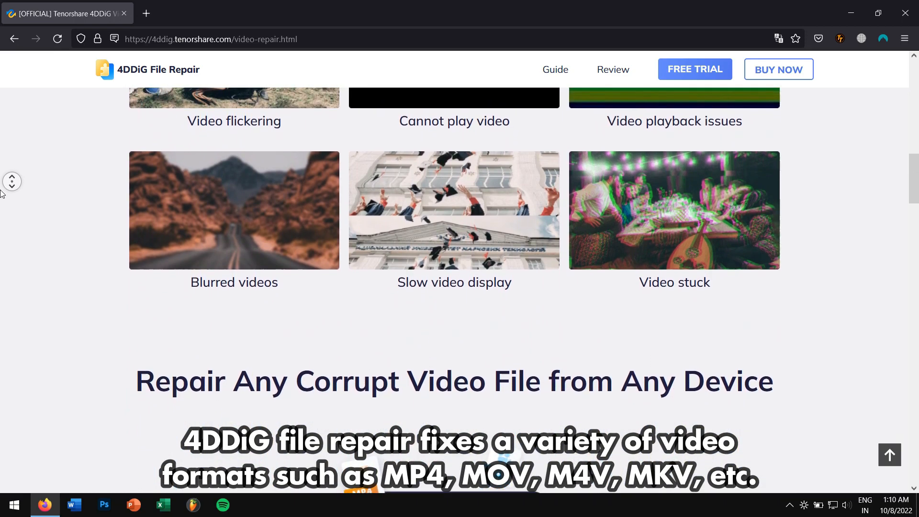
{"action": "scroll", "scroll_direction": "down", "scroll_amount": 3}
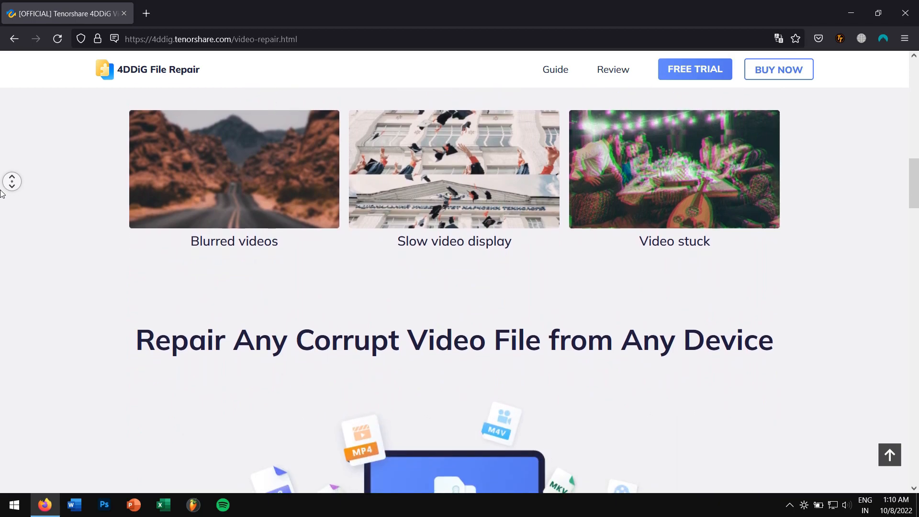
{"action": "scroll", "scroll_direction": "down", "scroll_amount": 3}
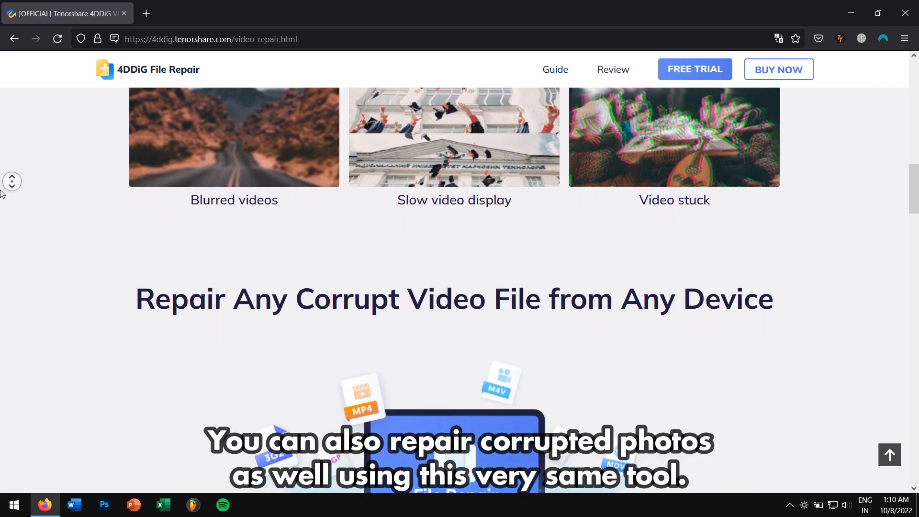
{"action": "scroll", "scroll_direction": "down", "scroll_amount": 3}
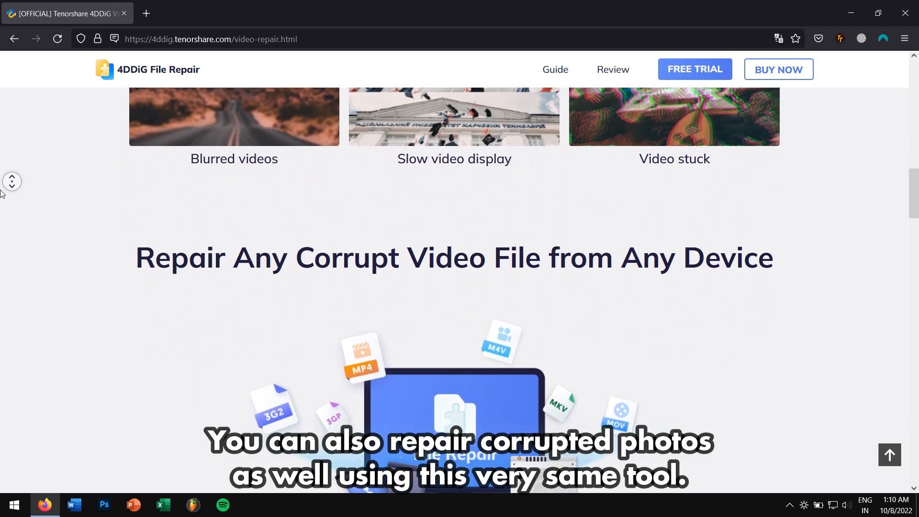
{"action": "scroll", "scroll_direction": "down", "scroll_amount": 3}
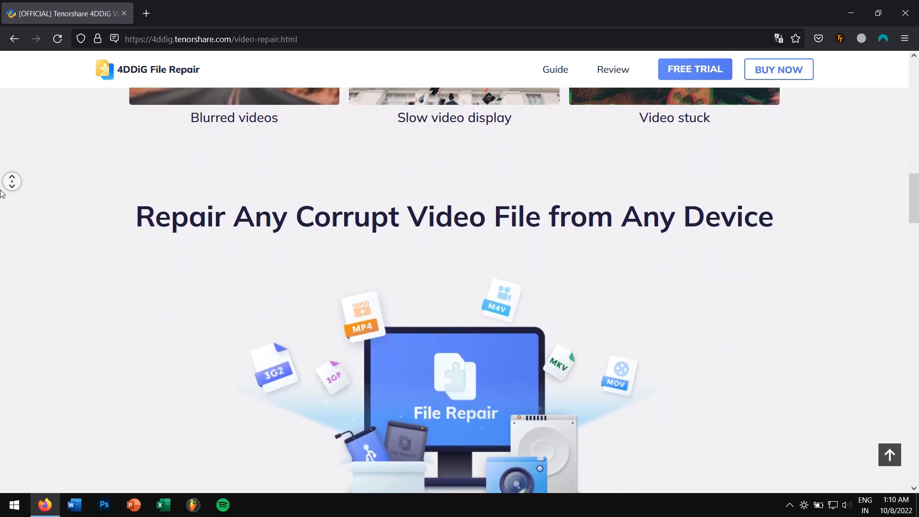
{"action": "scroll", "scroll_direction": "down", "scroll_amount": 3}
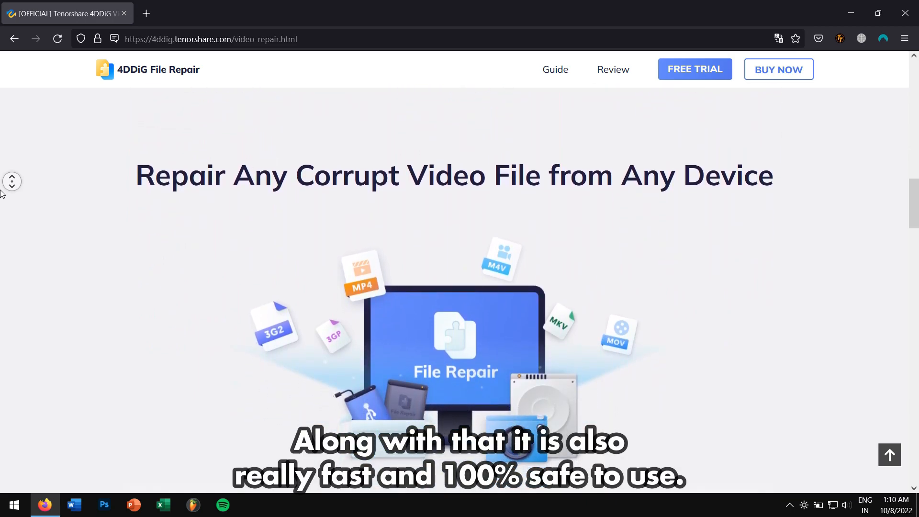
{"action": "scroll", "scroll_direction": "down", "scroll_amount": 3}
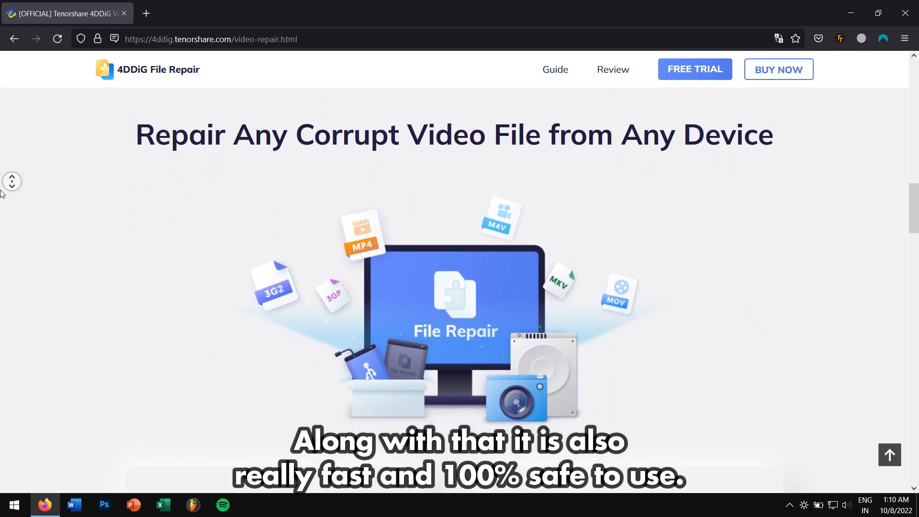
{"action": "scroll", "scroll_direction": "down", "scroll_amount": 3}
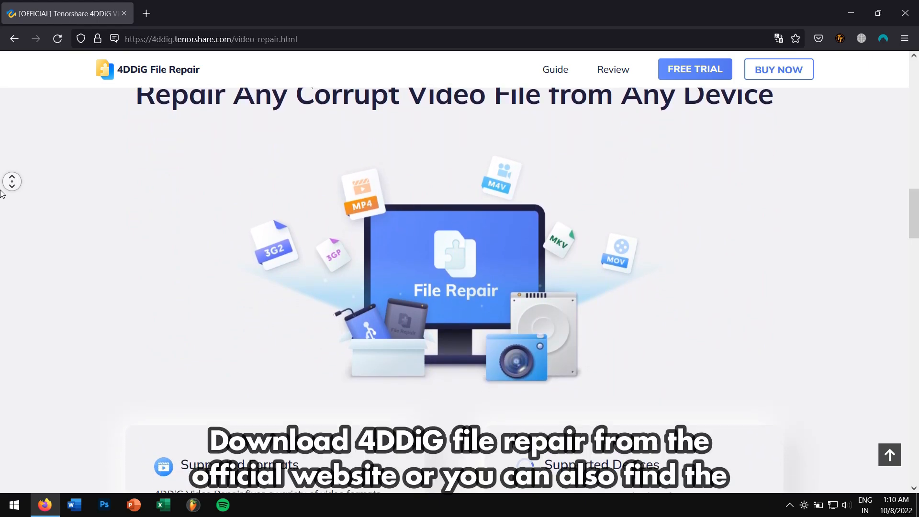
{"action": "scroll", "scroll_direction": "down", "scroll_amount": 3}
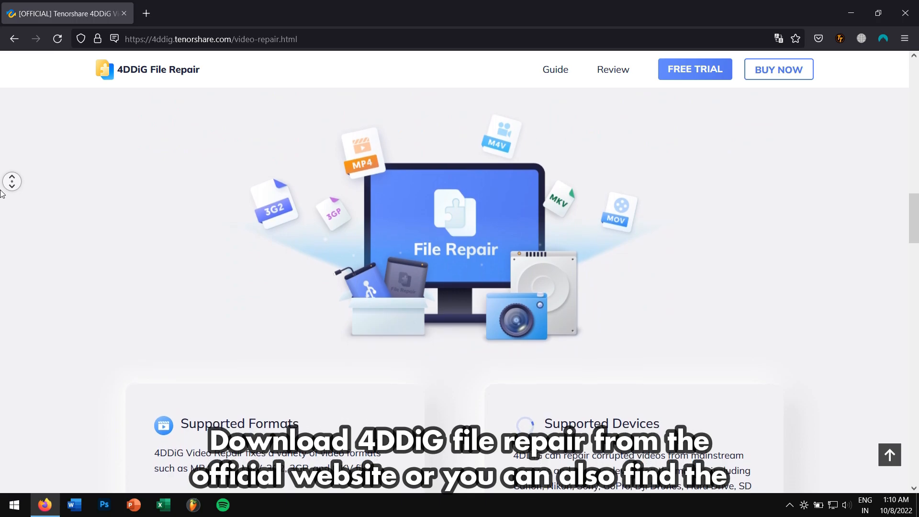
{"action": "scroll", "scroll_direction": "down", "scroll_amount": 3}
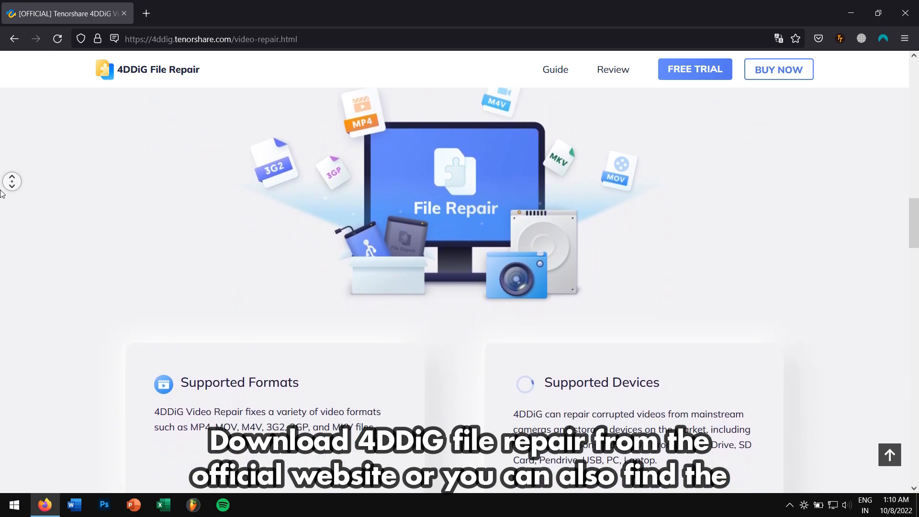
{"action": "scroll", "scroll_direction": "down", "scroll_amount": 3}
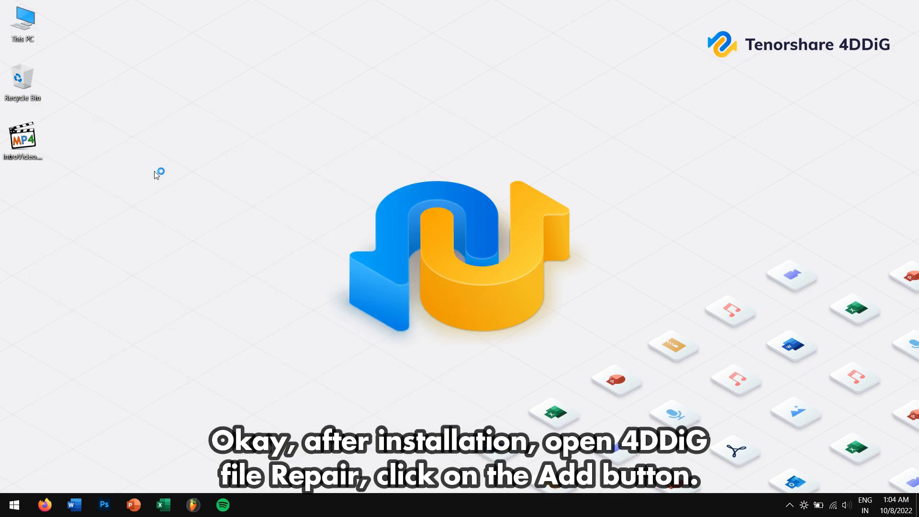
{"action": "mouse_move", "coordinate": [156, 176]}
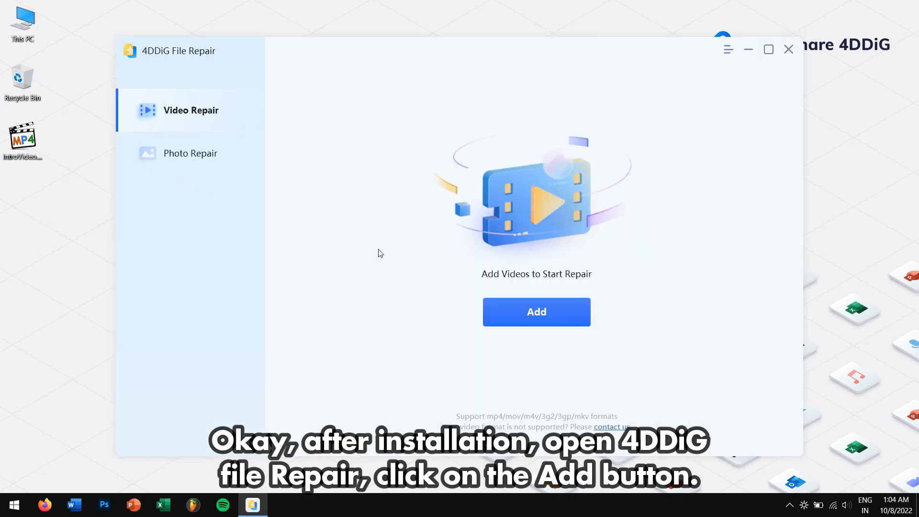
Start adding a corrupted video on the Video Repair screen.
{"action": "left_click", "coordinate": [536, 312]}
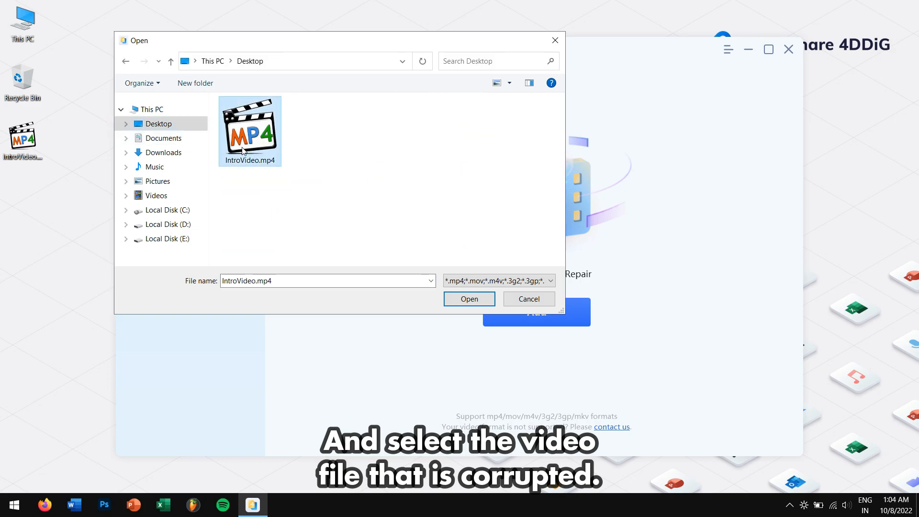
Load IntroVideo.mp4 from the Desktop into the repair list and run Start Repair.
{"action": "left_click", "coordinate": [469, 299]}
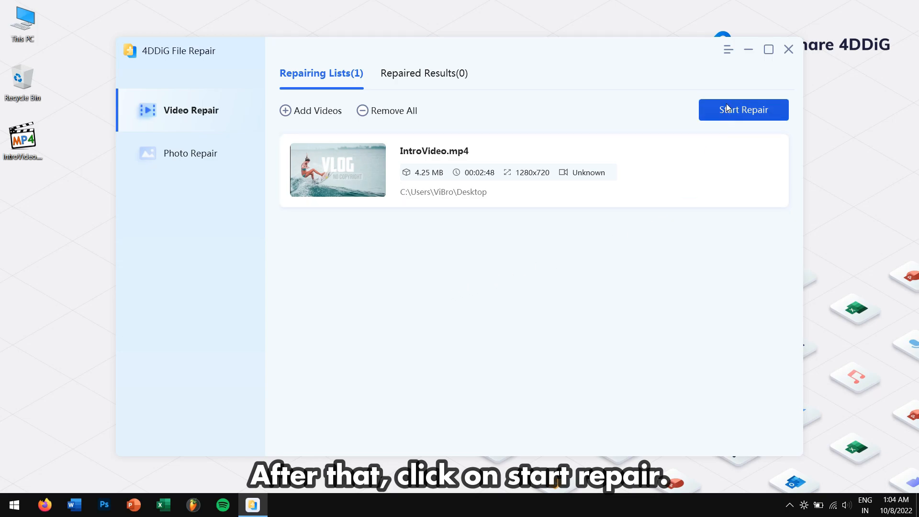
{"action": "left_click", "coordinate": [743, 109]}
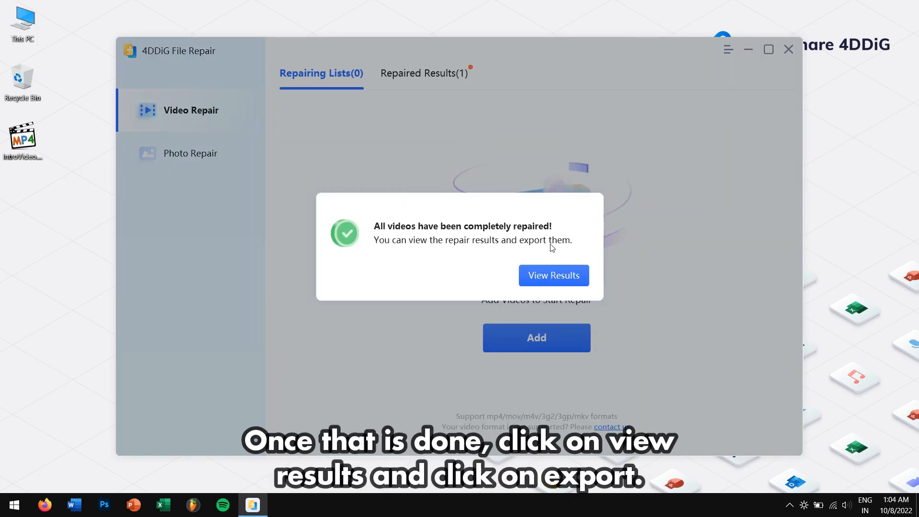
View the repaired results and export IntroVideo.mp4 to the Desktop.
{"action": "left_click", "coordinate": [553, 275]}
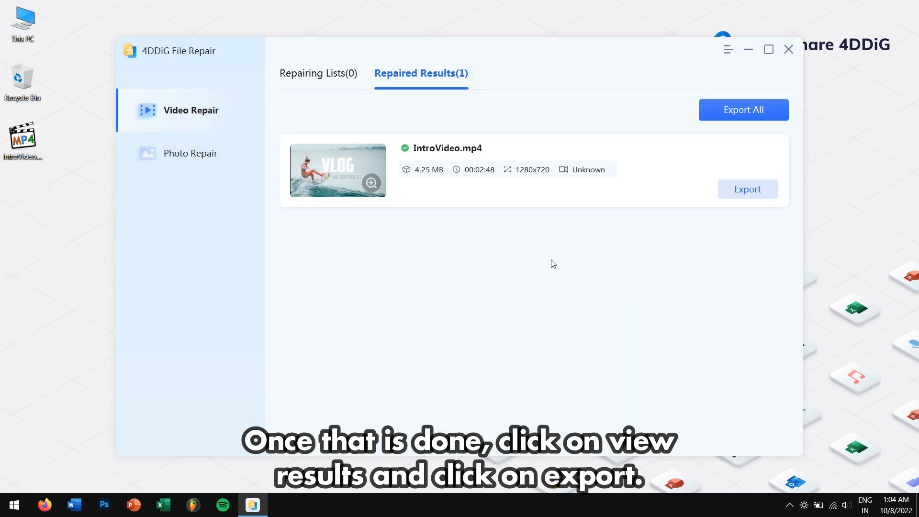
{"action": "left_click", "coordinate": [747, 188]}
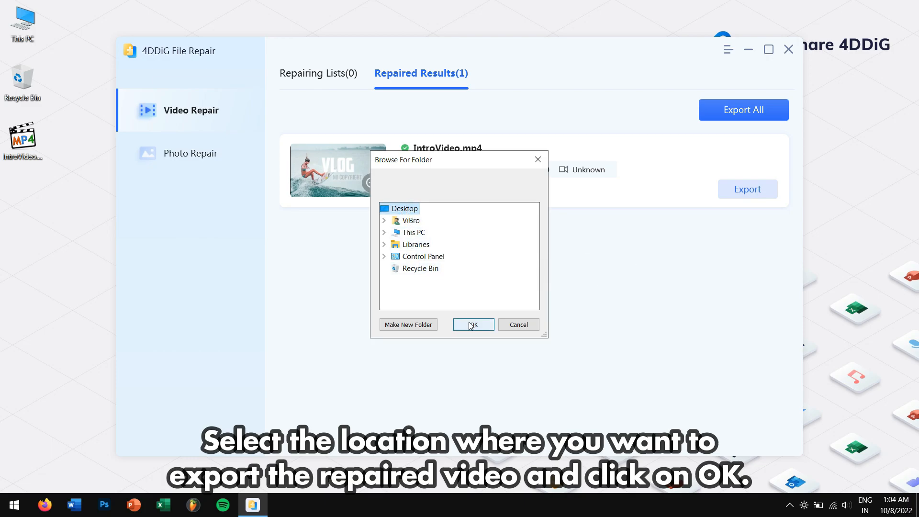
{"action": "left_click", "coordinate": [473, 324]}
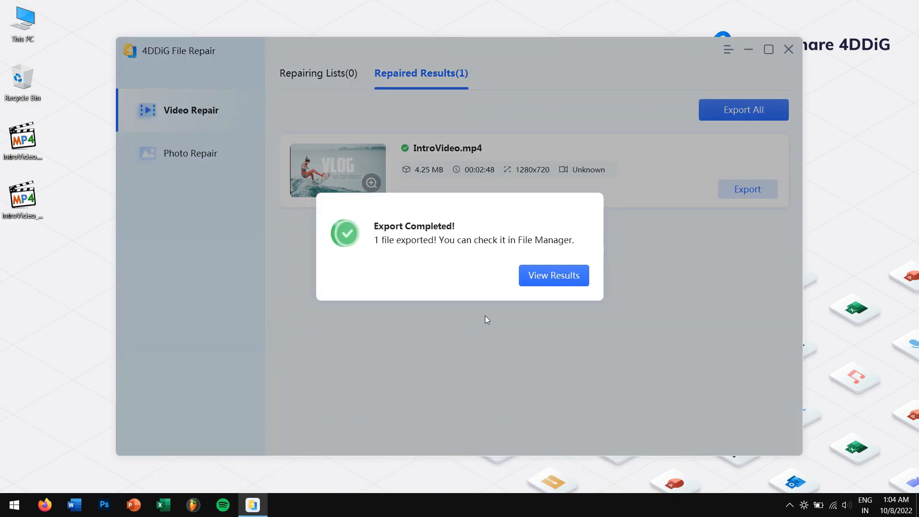
Locate IntroVideo_repaired.mp4 in Explorer and start it playing.
{"action": "left_click", "coordinate": [553, 275]}
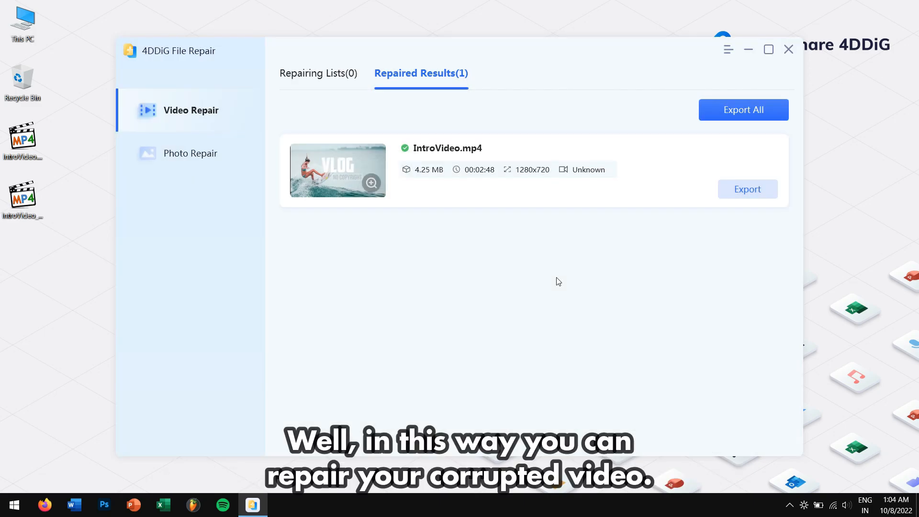
{"action": "left_click", "coordinate": [282, 504]}
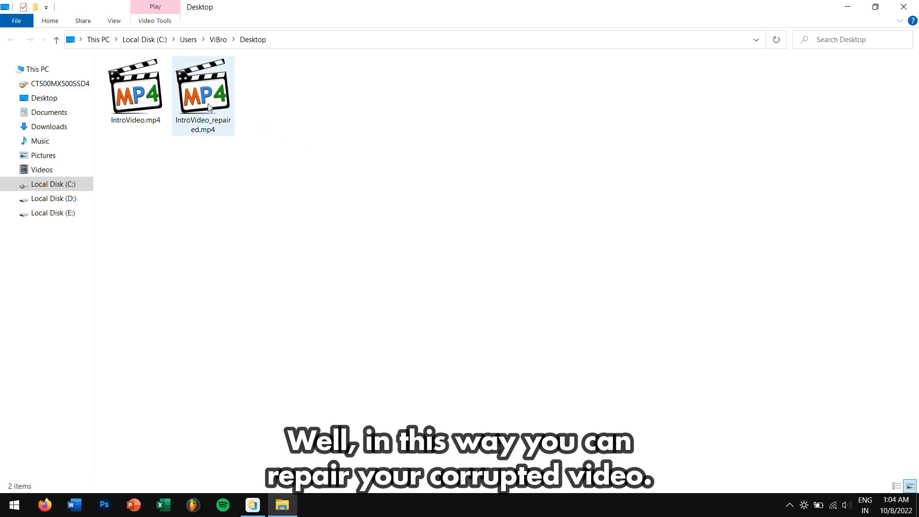
{"action": "double_click", "coordinate": [208, 106]}
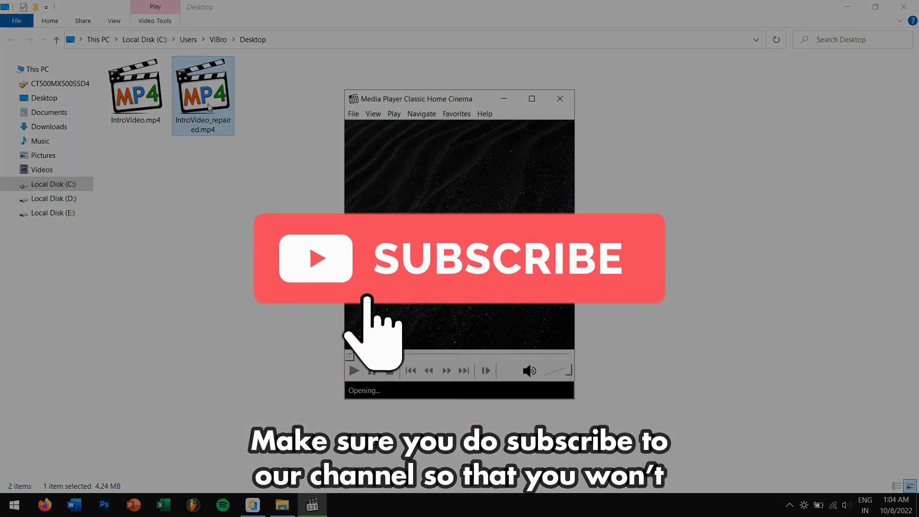